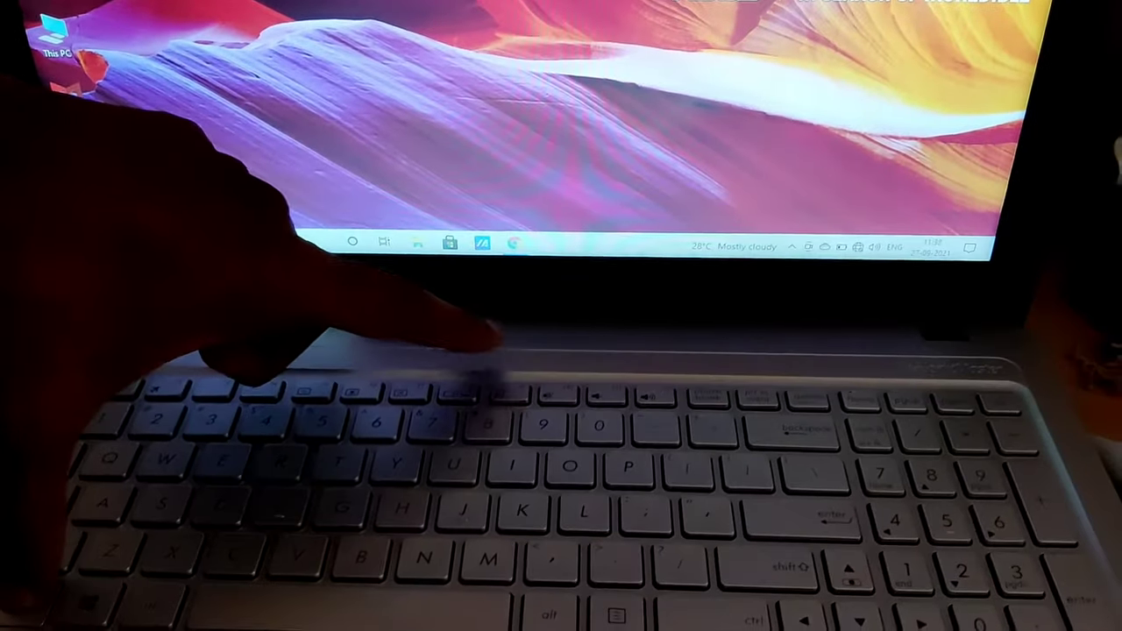
Step: Disable the touchpad with Fn+F9 so the 'TouchPad is disabled' notification appears
key("f9")
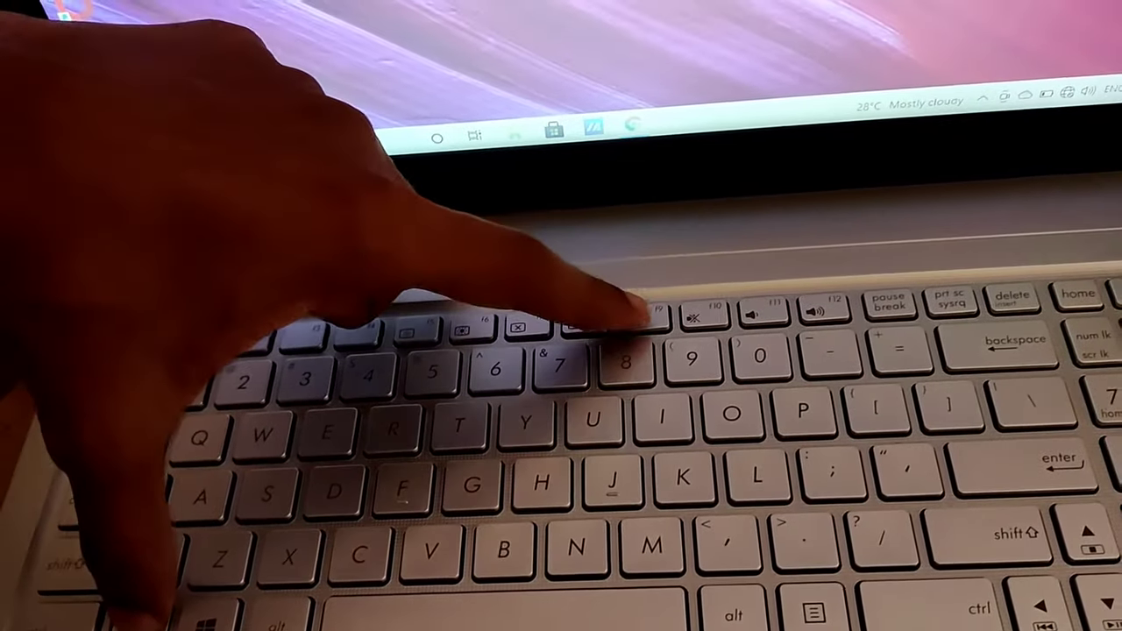
key("f9")
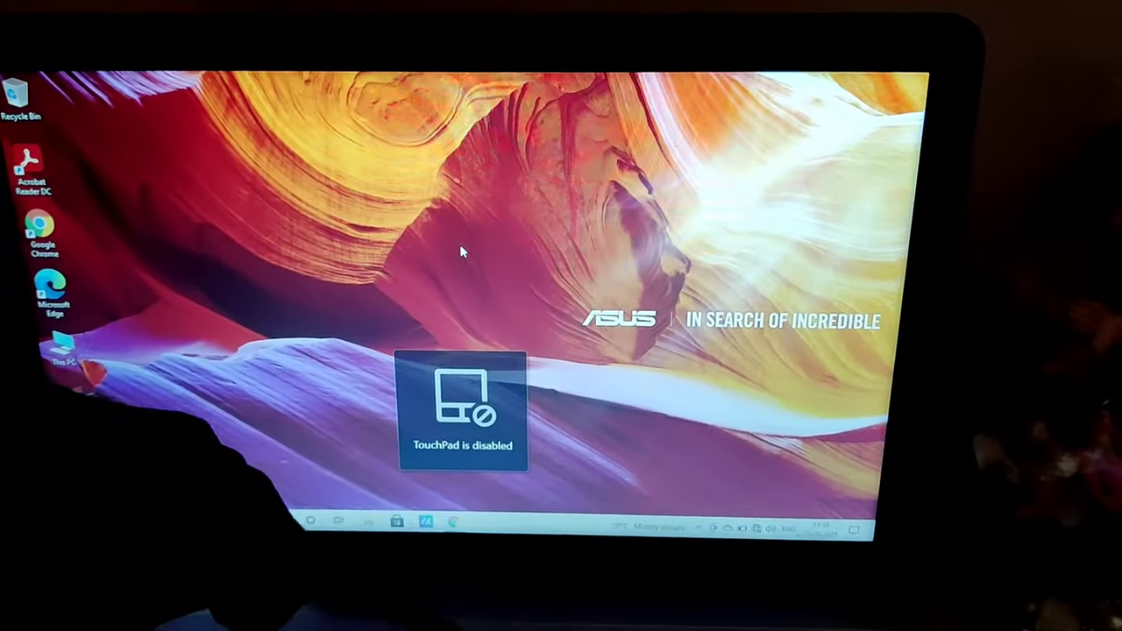